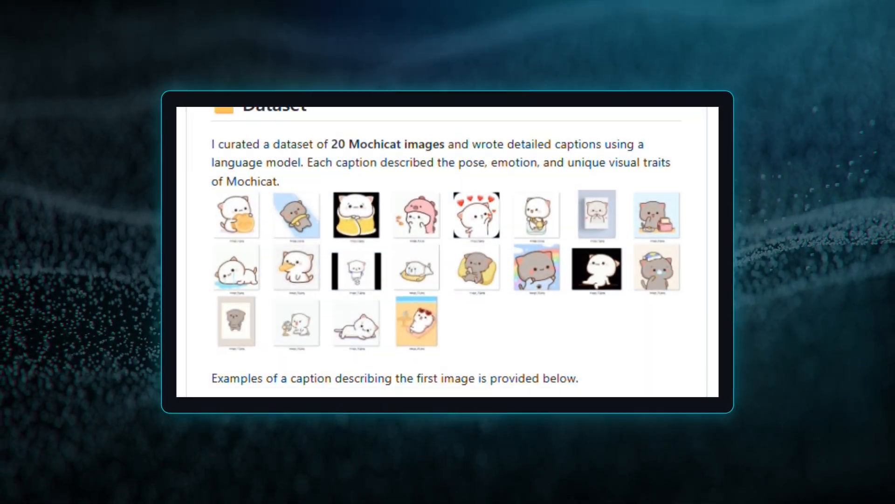
pyautogui.scroll(-3)
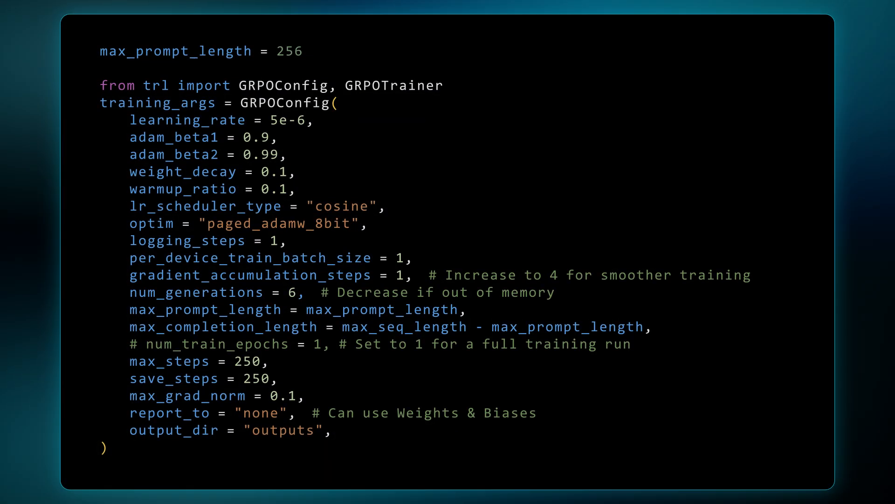
pyautogui.scroll(-3)
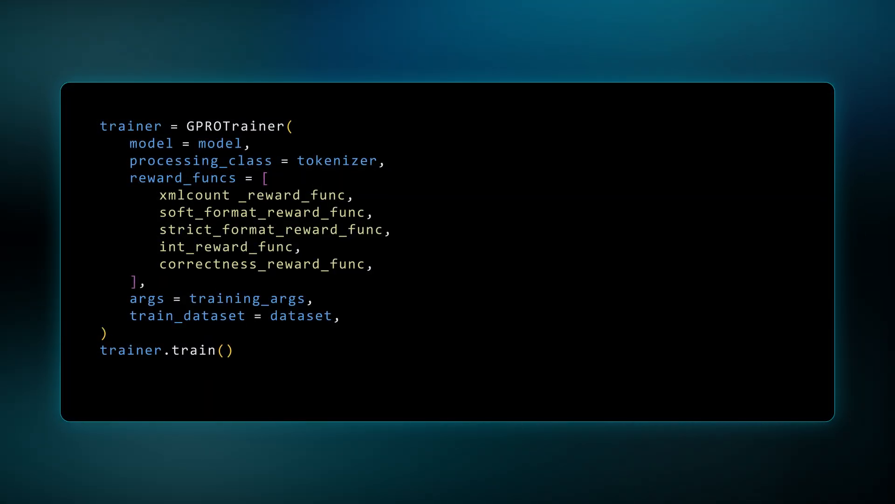